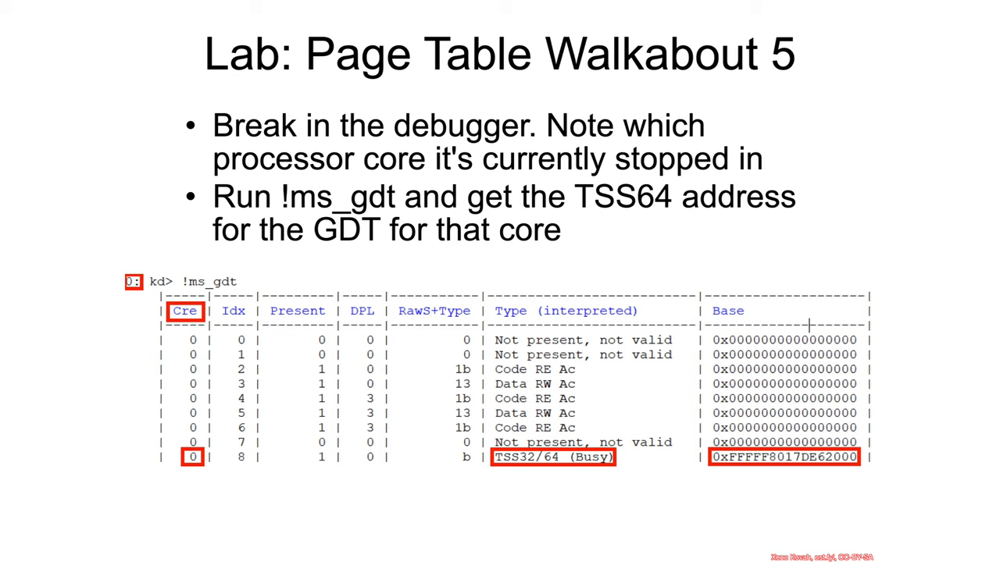
mouse_move(200, 304)
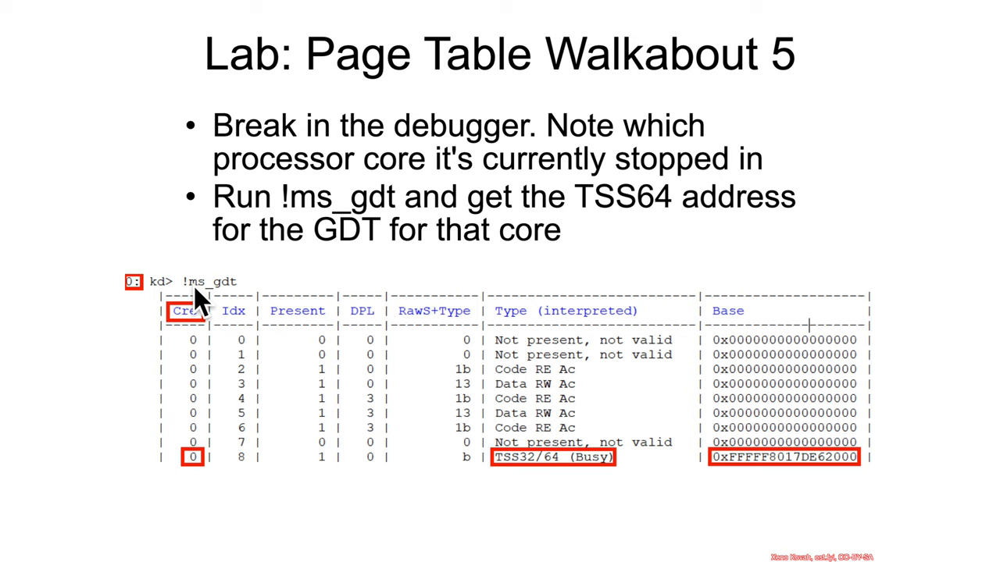
mouse_move(227, 312)
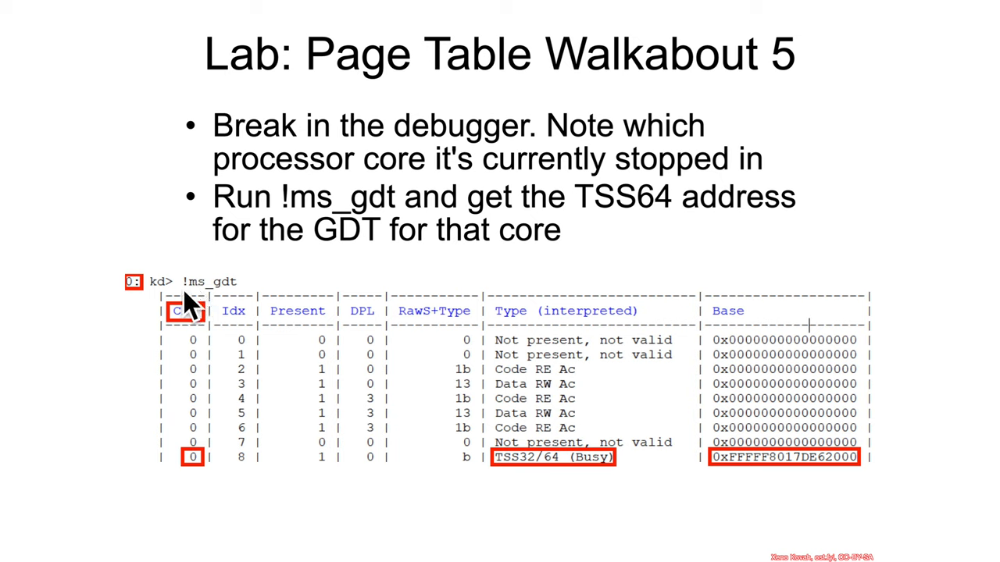
mouse_move(147, 313)
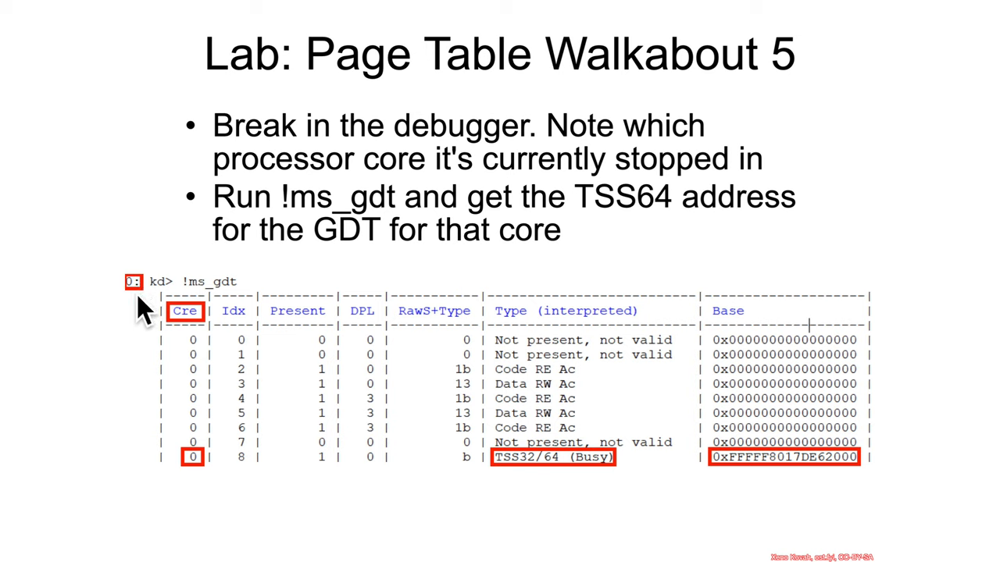
mouse_move(148, 313)
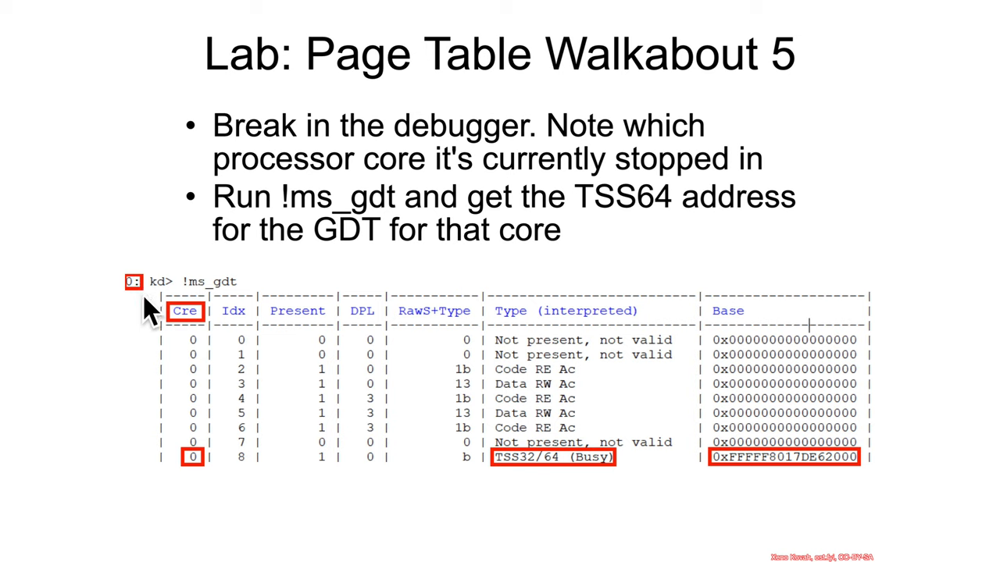
mouse_move(187, 336)
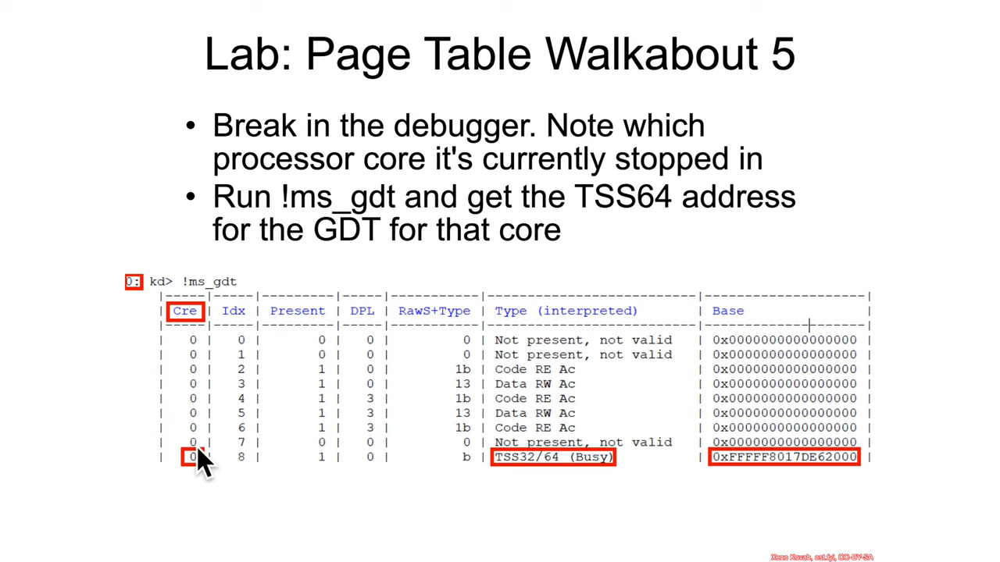
mouse_move(210, 336)
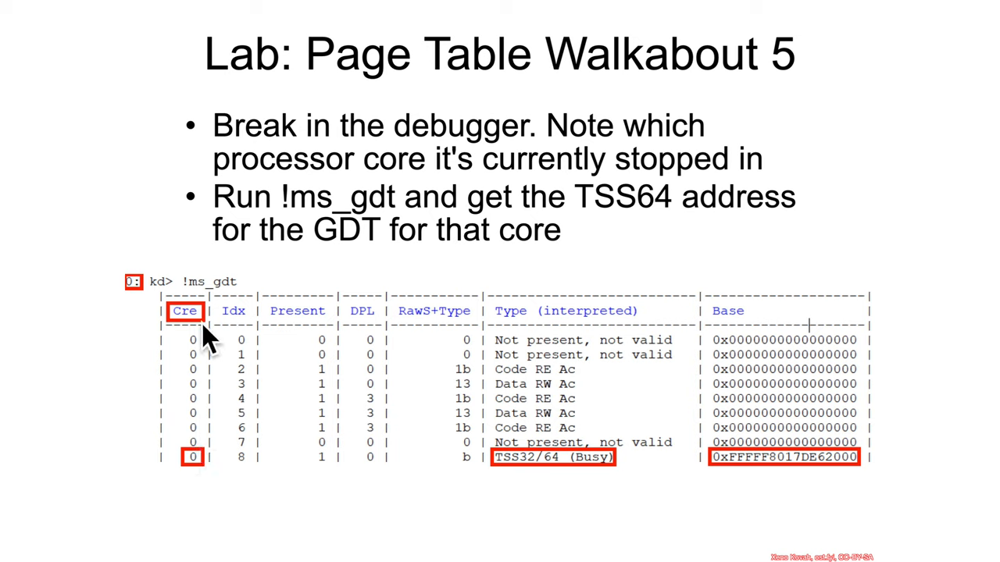
mouse_move(212, 434)
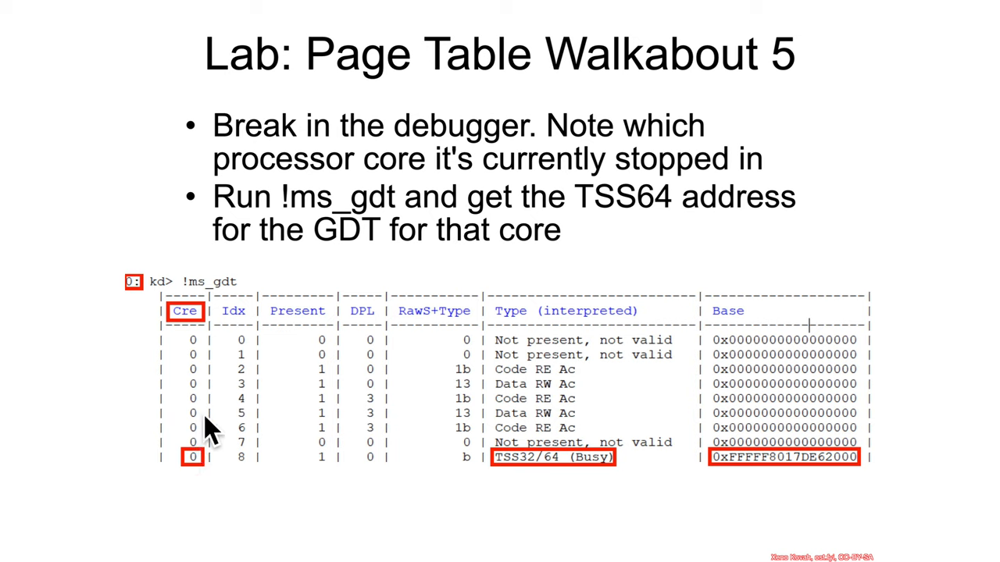
mouse_move(144, 312)
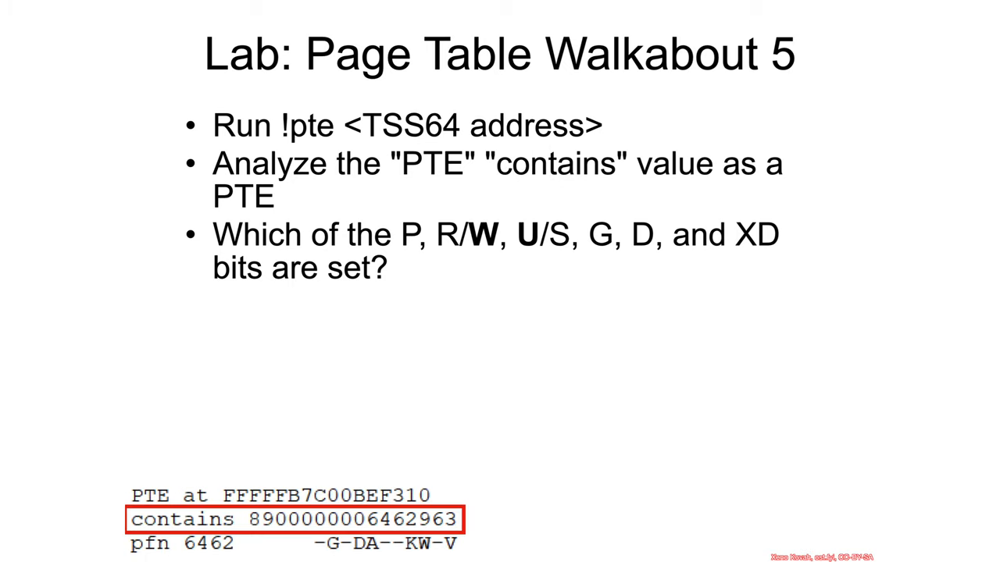
mouse_move(172, 523)
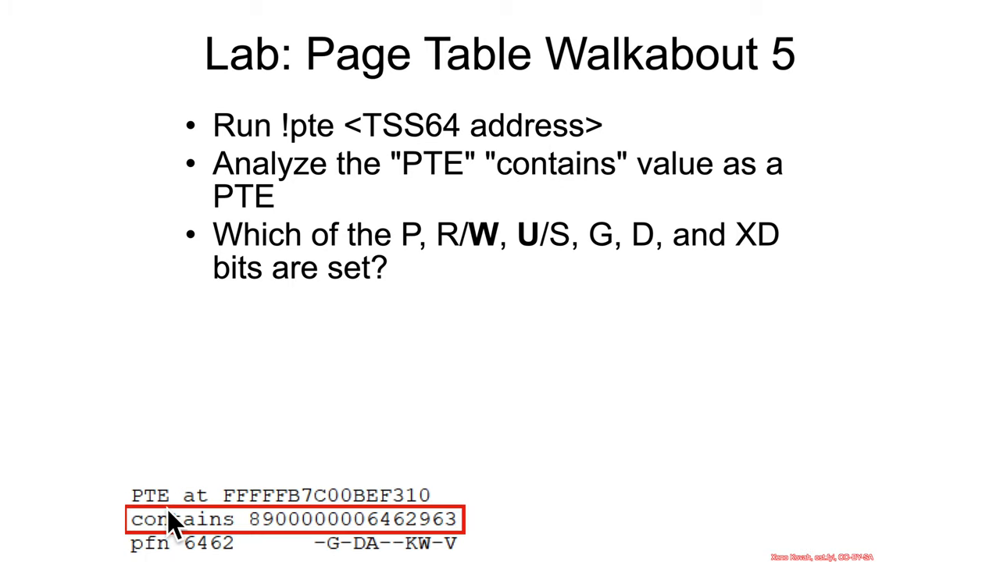
mouse_move(383, 539)
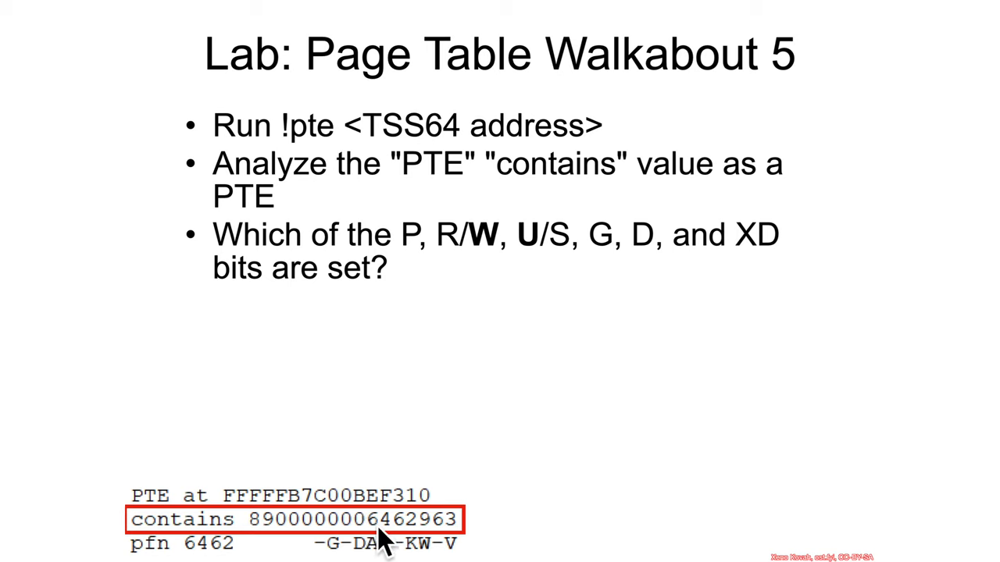
mouse_move(465, 543)
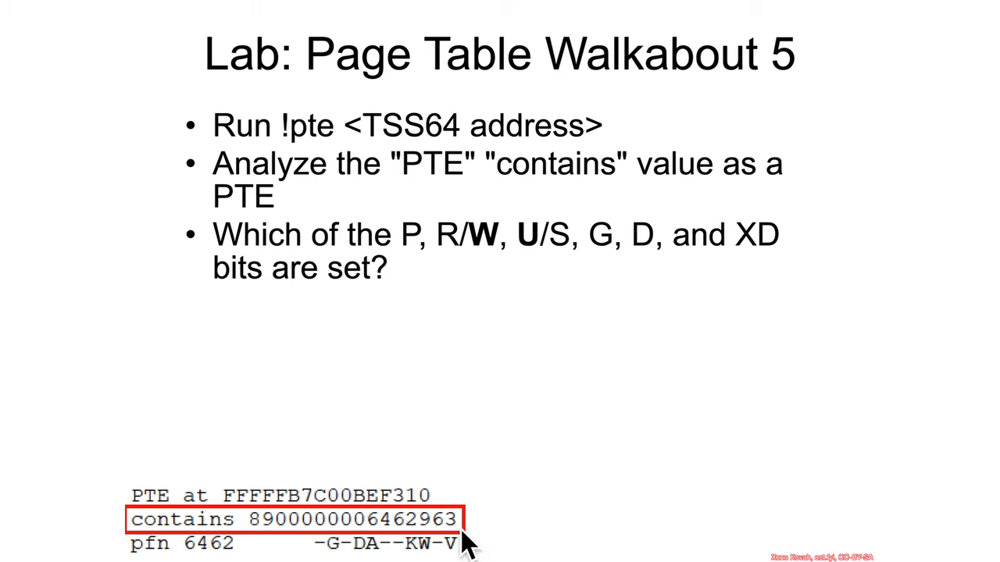
mouse_move(605, 270)
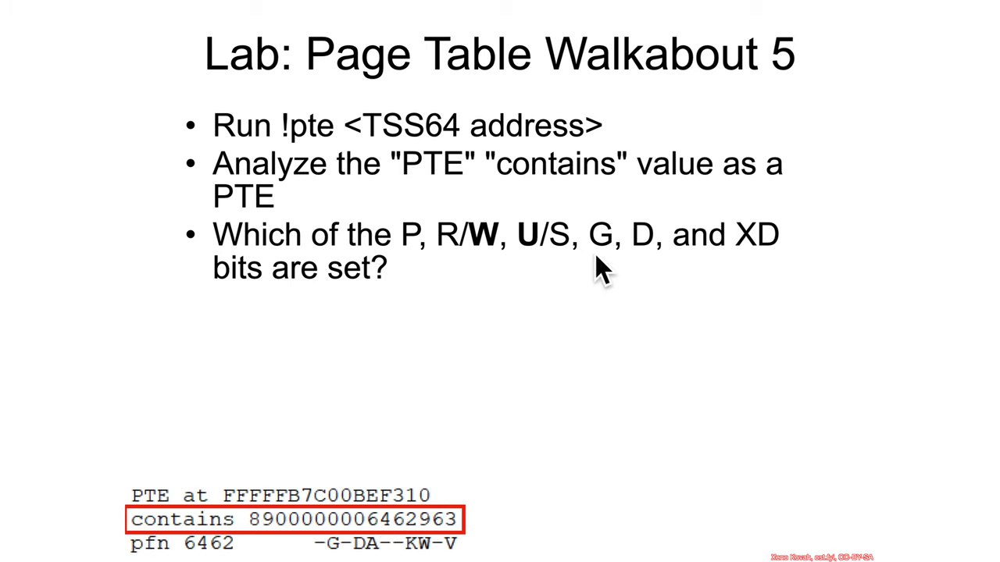
mouse_move(769, 277)
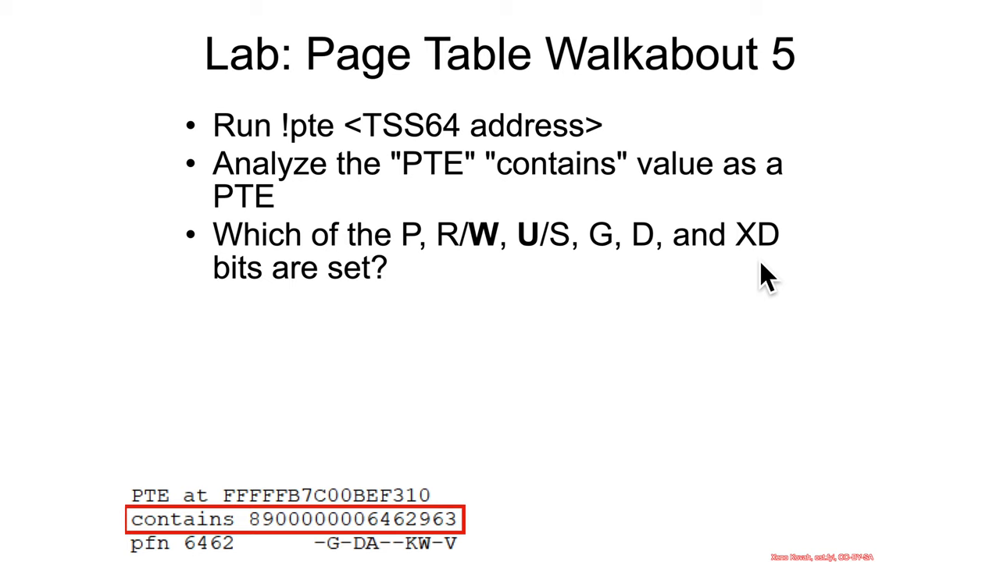
mouse_move(430, 543)
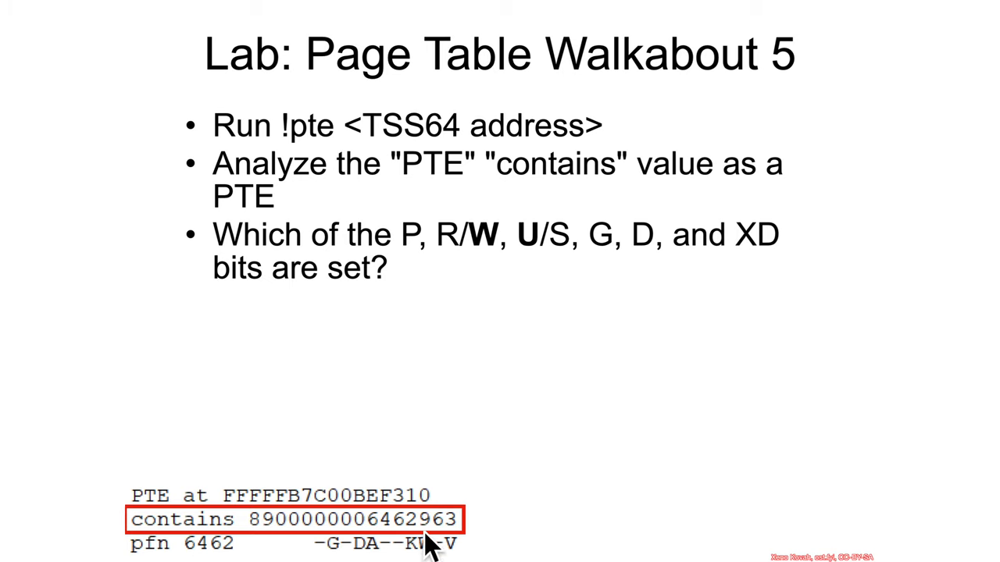